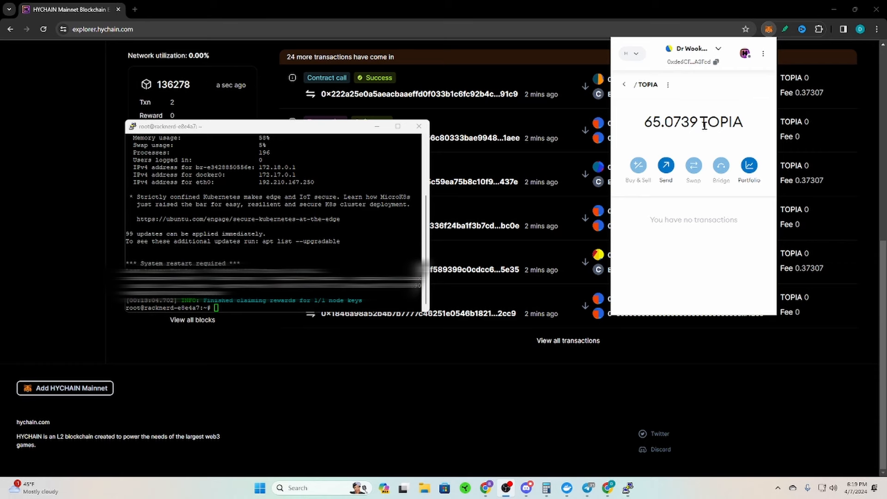
Step: Launch Calculator from the taskbar beside the 65.0739 TOPIA wallet balance
left_click(545, 487)
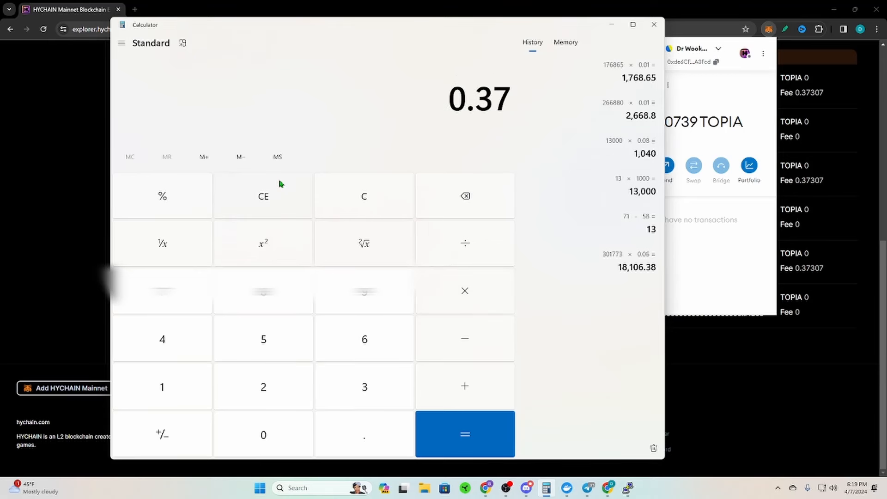
Step: Compute 65 ÷ 0.37, giving 175.6756756756757 days of fees
left_click(364, 338)
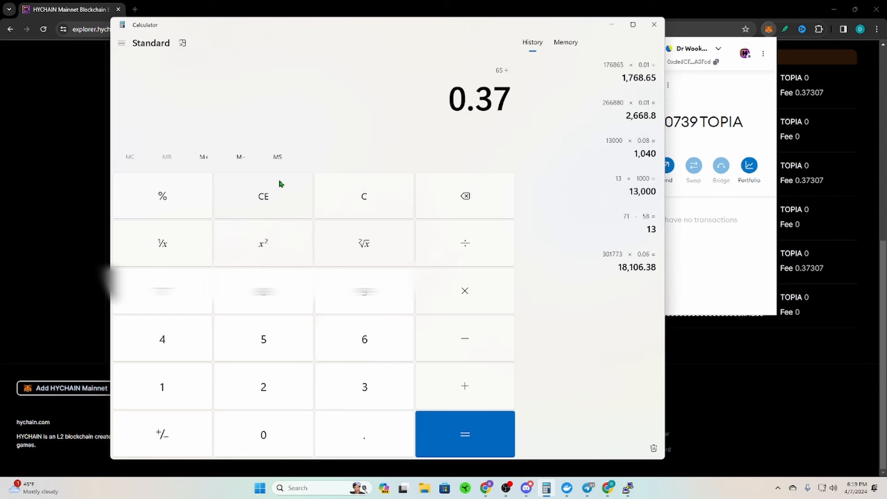
left_click(465, 434)
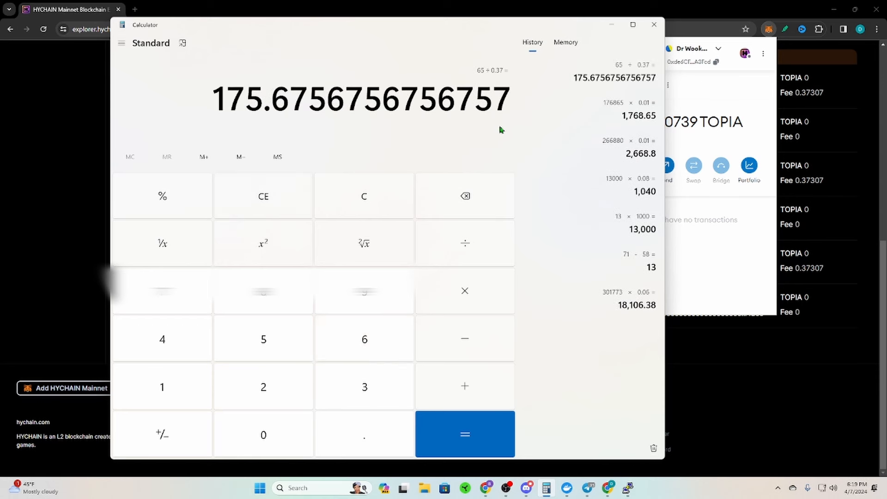